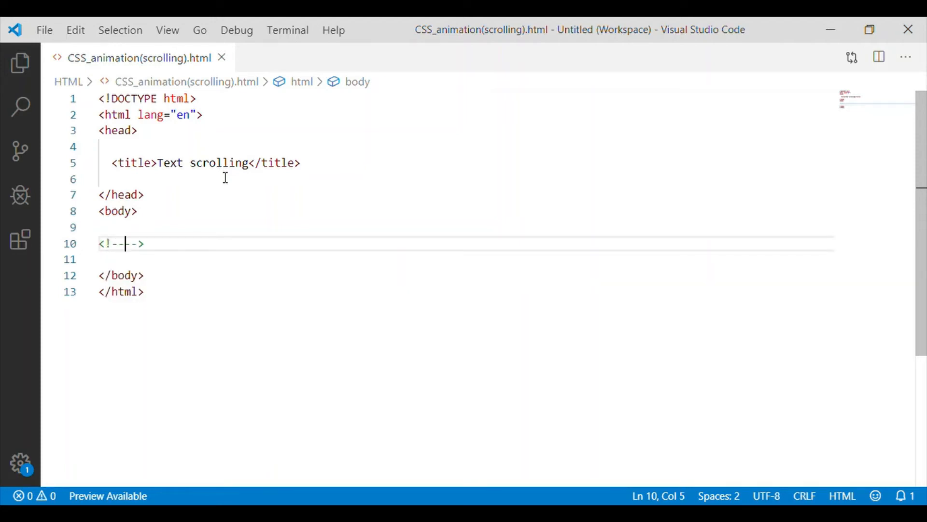
Step: Fill the body comment with 'Text scrolling' and start a line below it
{"action": "type", "text": "Text scrolling"}
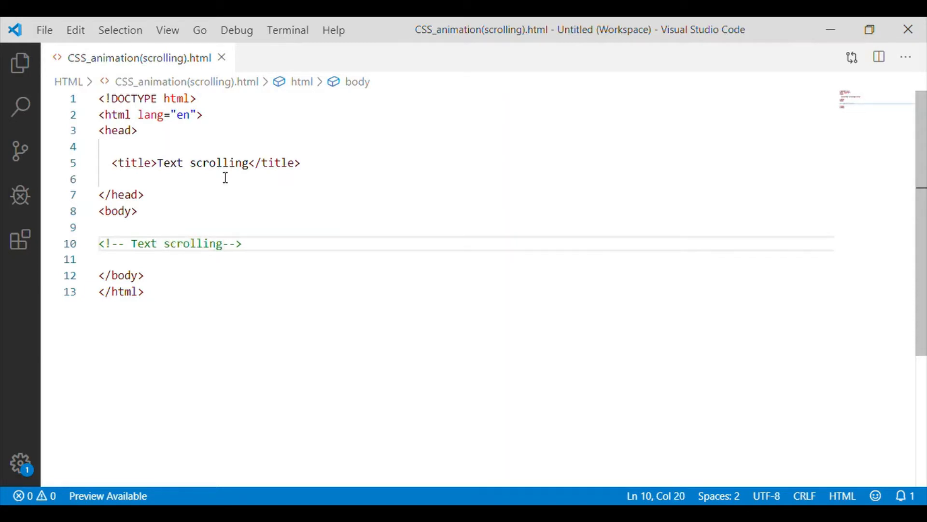
{"action": "key", "text": "Enter"}
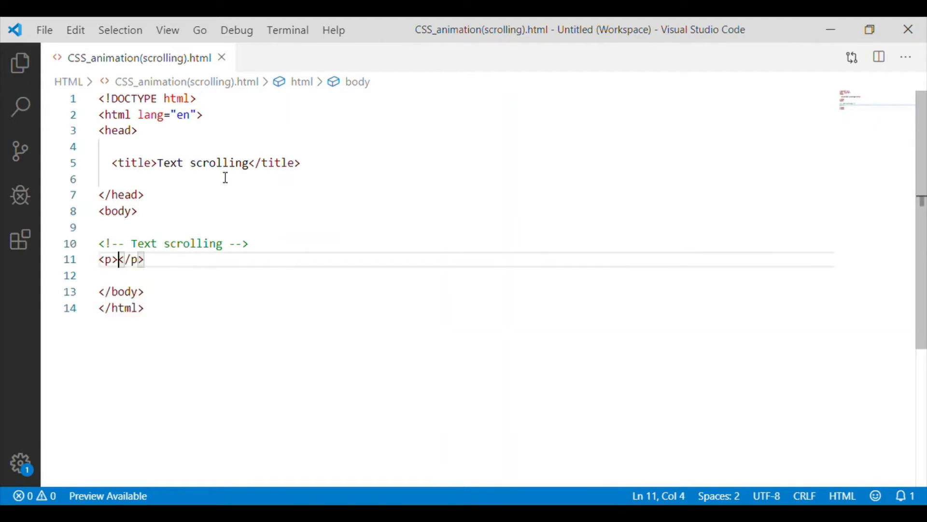
Step: Write the paragraph 'I am your Genie to show you text scrolling using CSS animation'
{"action": "left_click", "coordinate": [118, 259]}
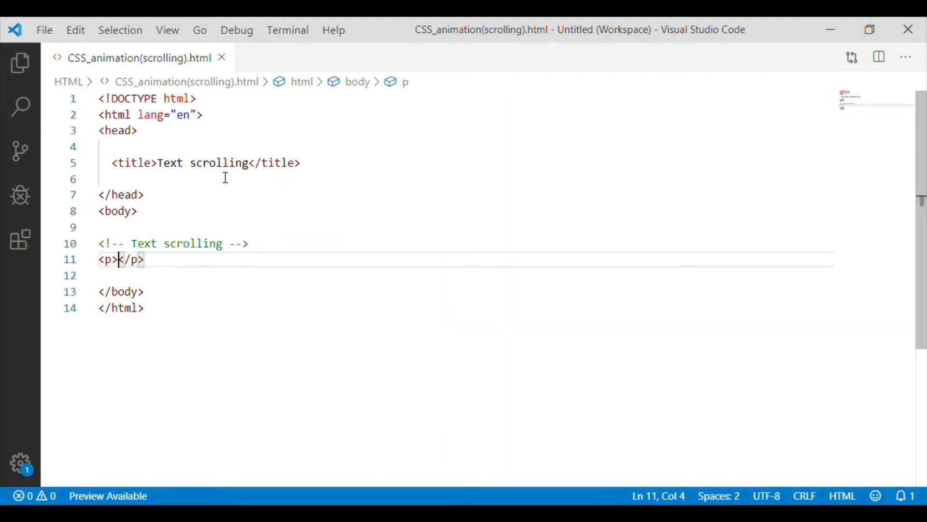
{"action": "type", "text": "I am your G"}
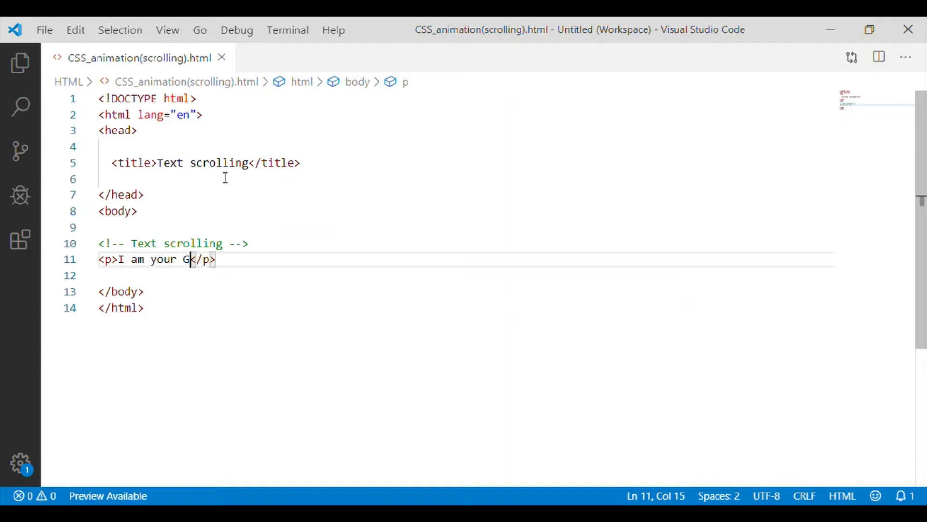
{"action": "type", "text": "enie to show"}
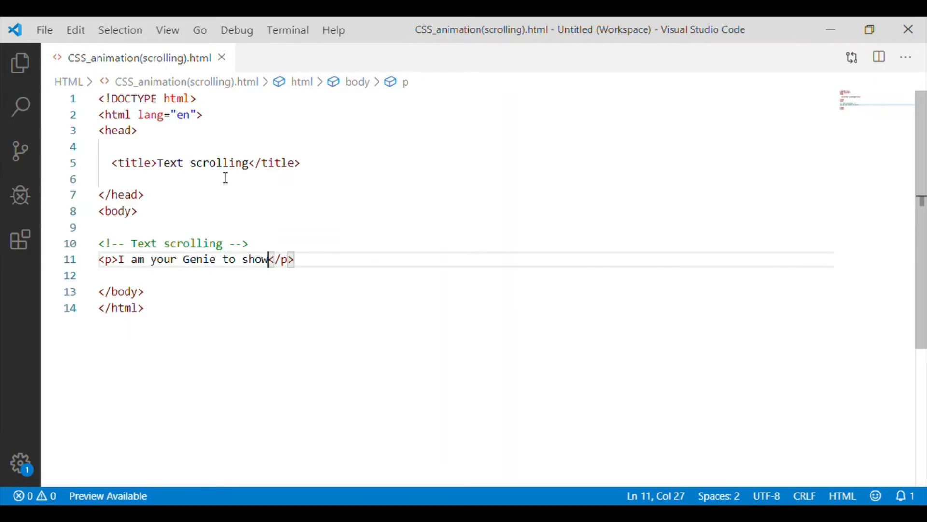
{"action": "type", "text": "you text"}
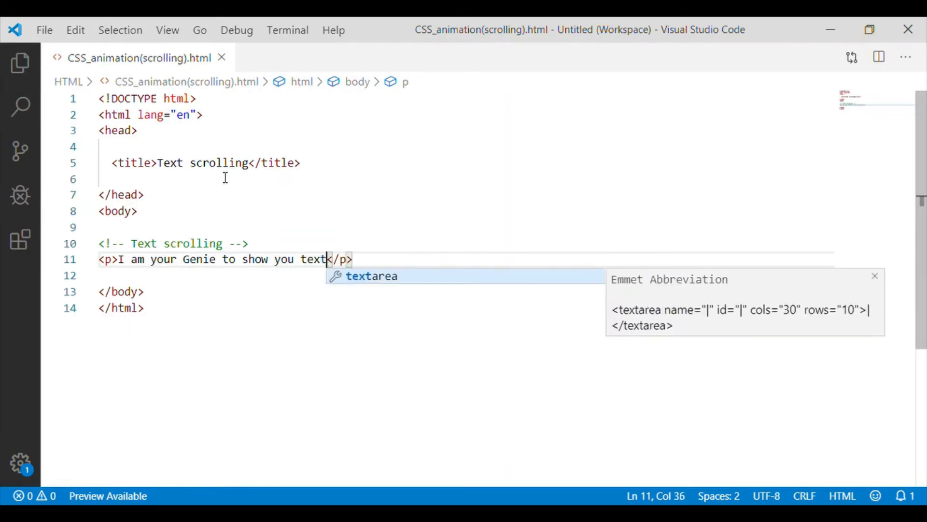
{"action": "type", "text": "scrolling"}
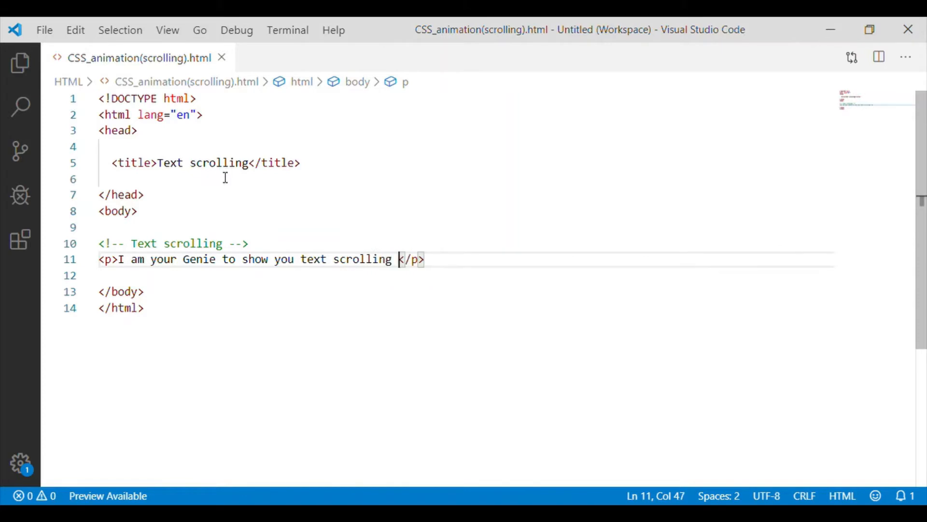
{"action": "type", "text": "using CSS"}
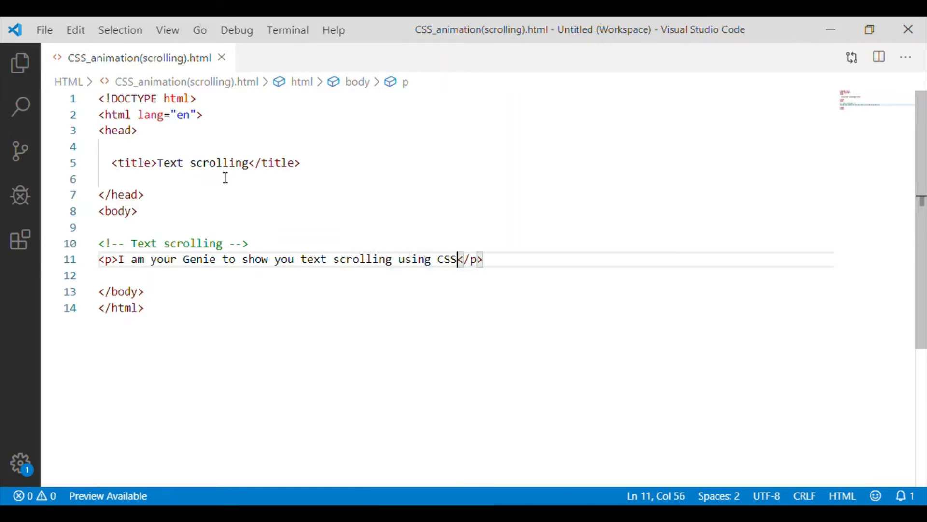
{"action": "type", "text": "animation"}
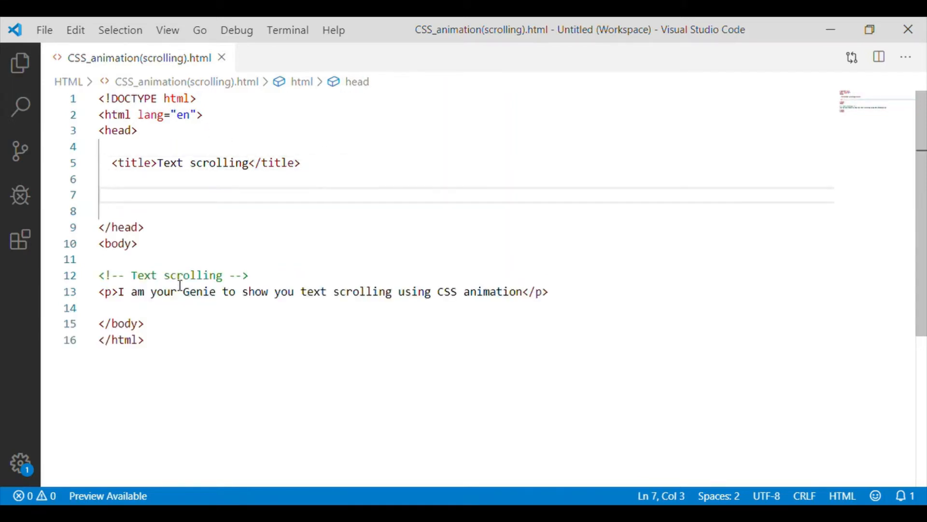
Step: Add a head style block with a p rule setting font-size 30px and color blue
{"action": "type", "text": "style></style>"}
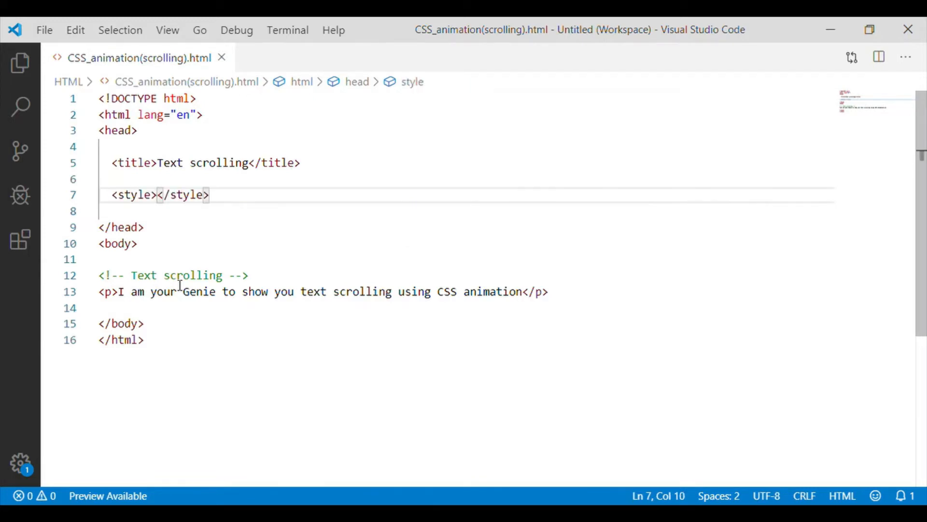
{"action": "key", "text": "Enter"}
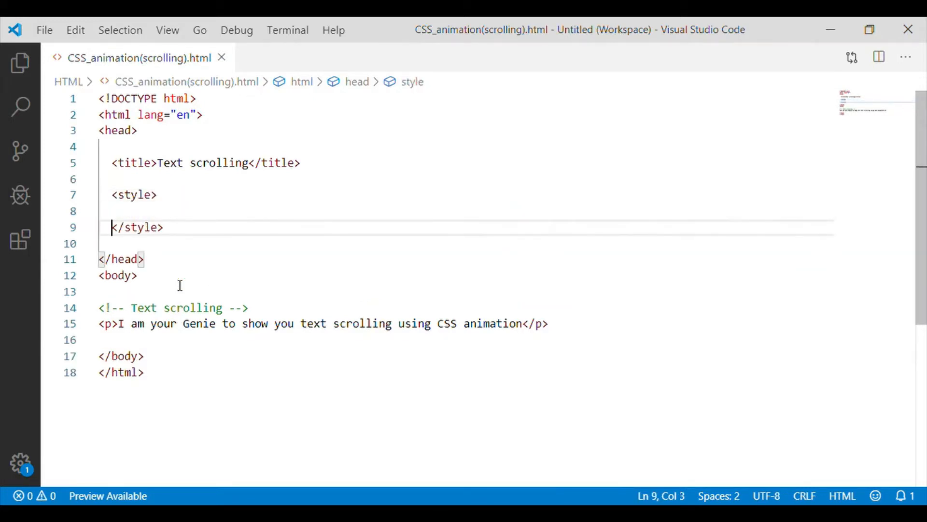
{"action": "type", "text": "p"}
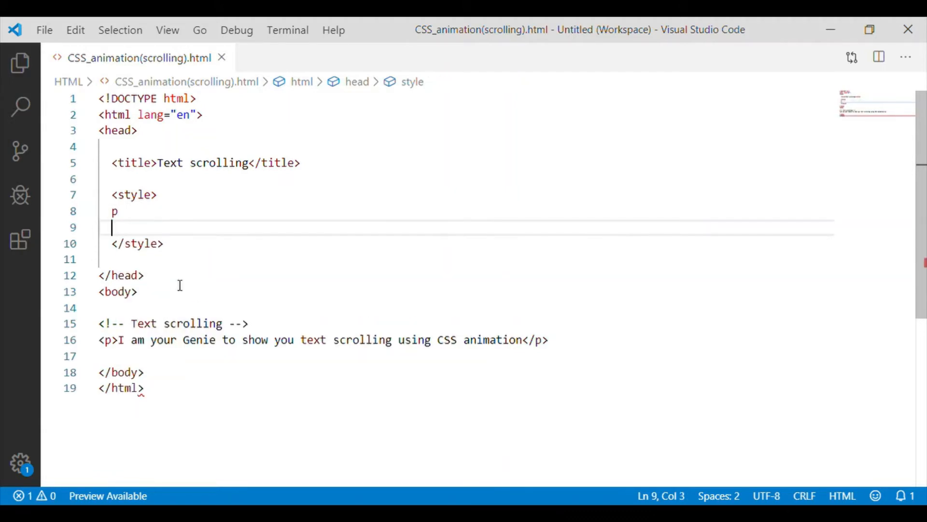
{"action": "type", "text": "{"}
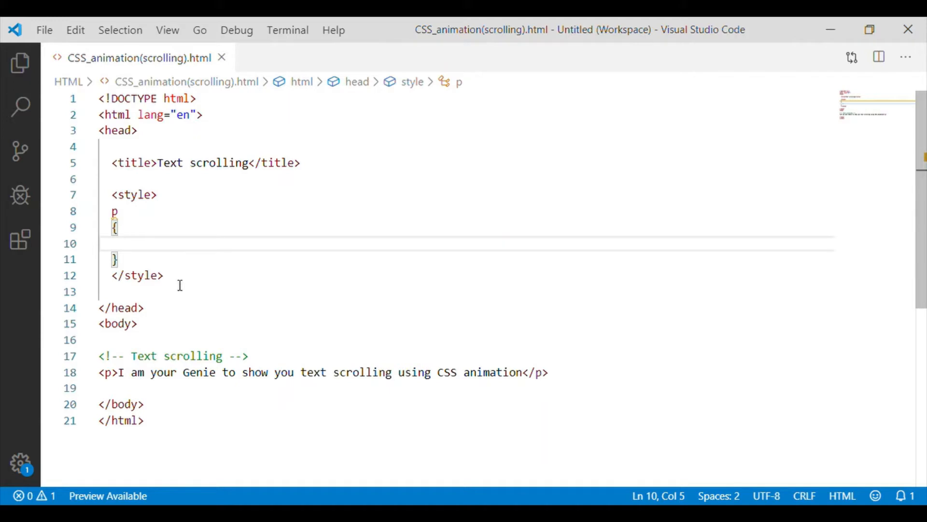
{"action": "type", "text": "font-size: ;"}
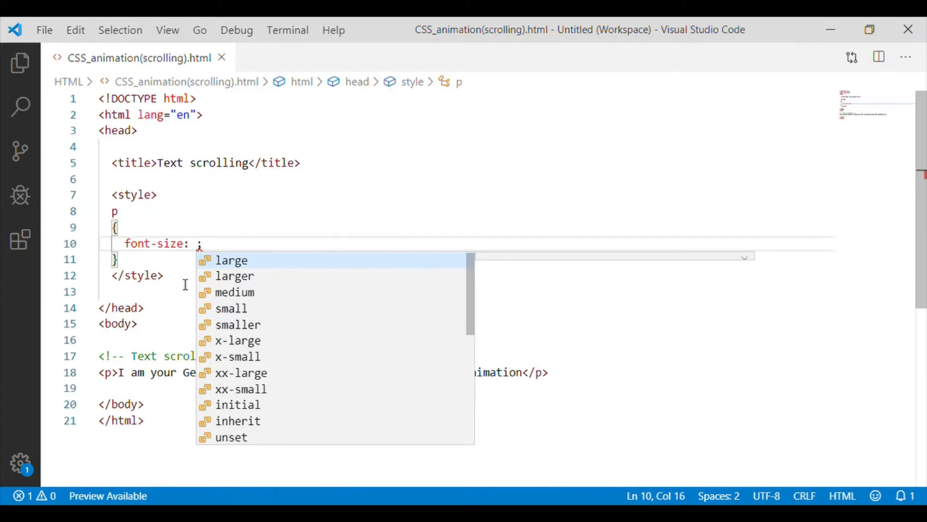
{"action": "type", "text": "30px"}
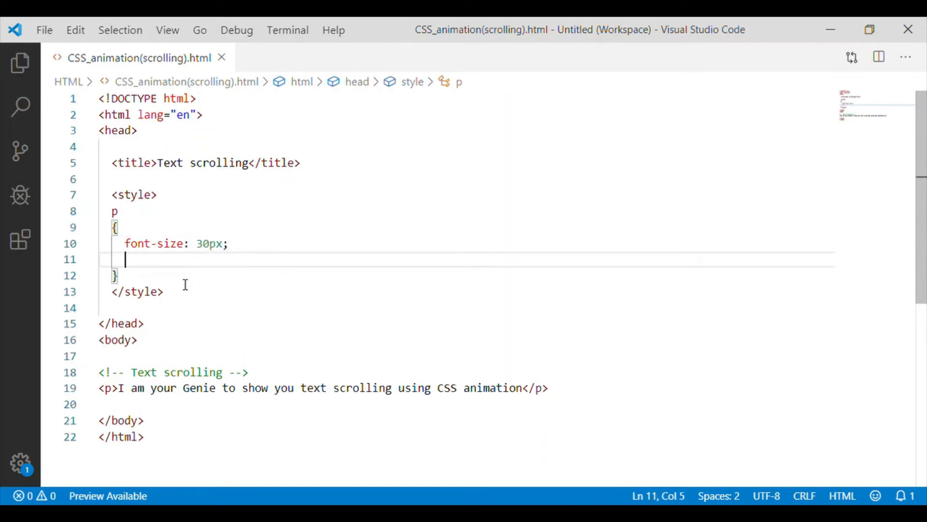
{"action": "type", "text": "color: ;"}
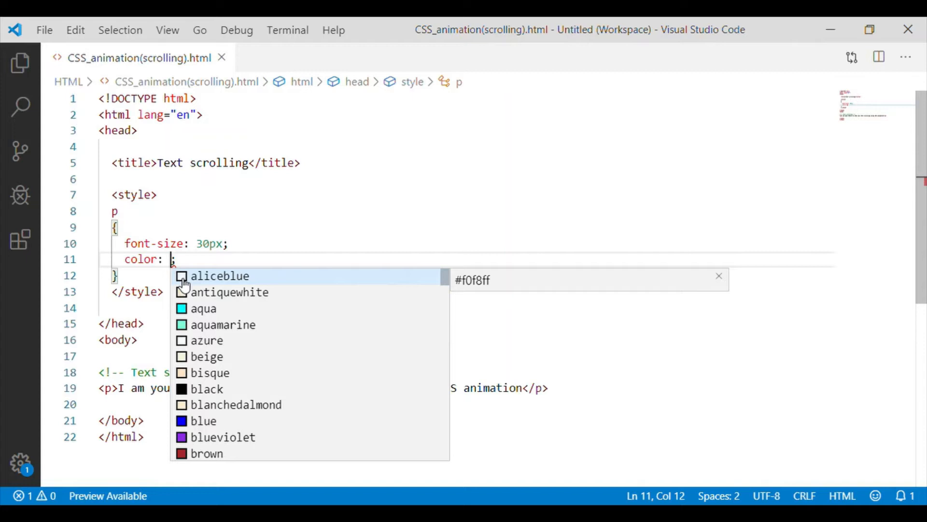
{"action": "mouse_move", "coordinate": [208, 421]}
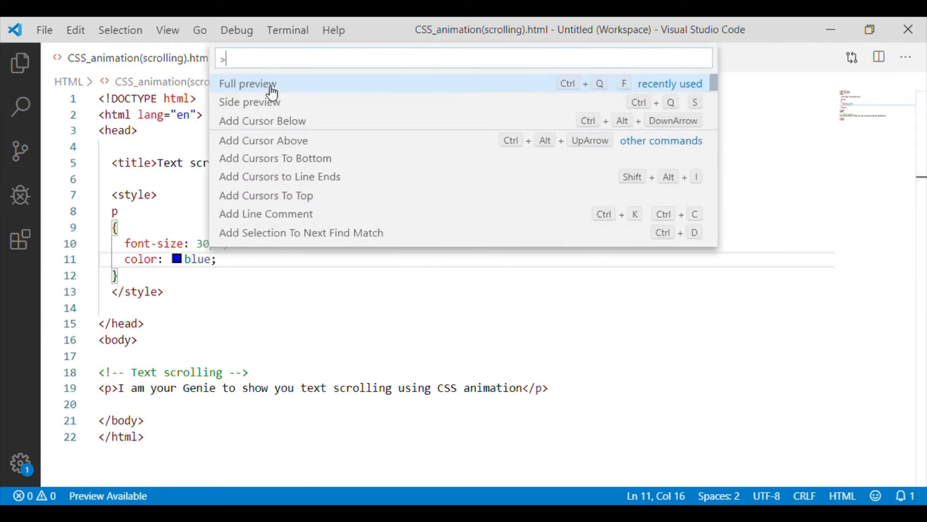
Step: Render the page in a full Preview tab showing the large blue paragraph
{"action": "left_click", "coordinate": [247, 83]}
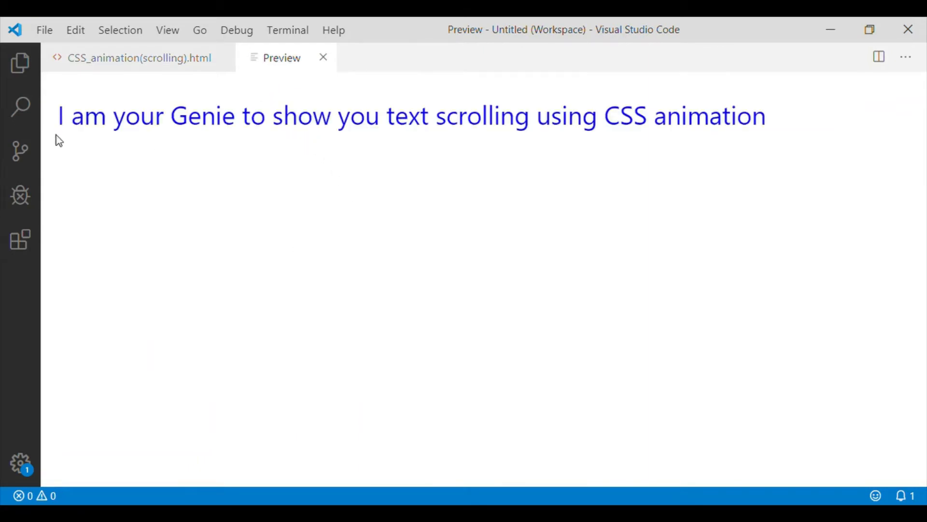
{"action": "mouse_move", "coordinate": [785, 131]}
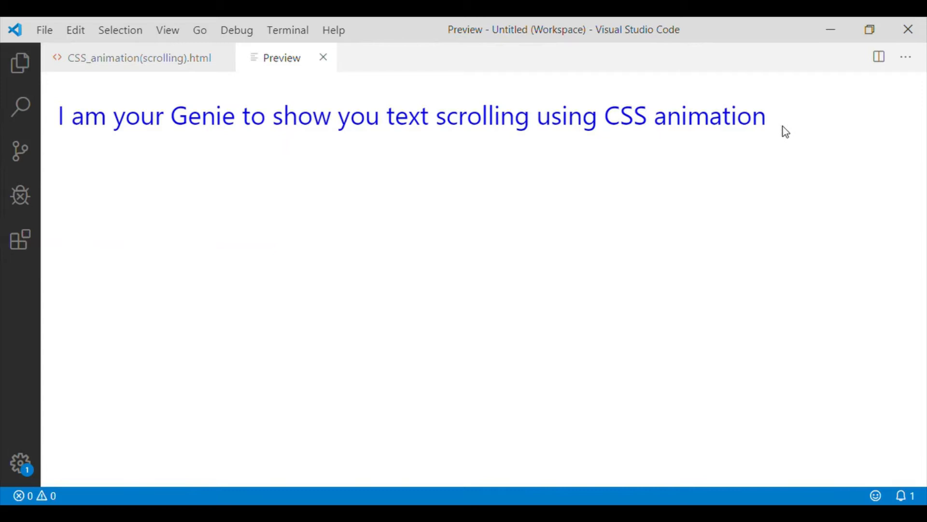
{"action": "mouse_move", "coordinate": [525, 155]}
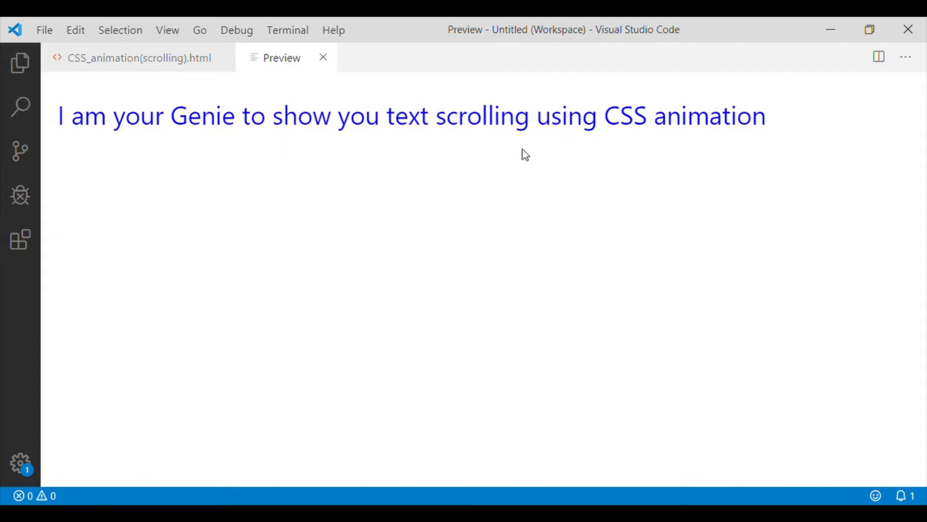
{"action": "mouse_move", "coordinate": [214, 98]}
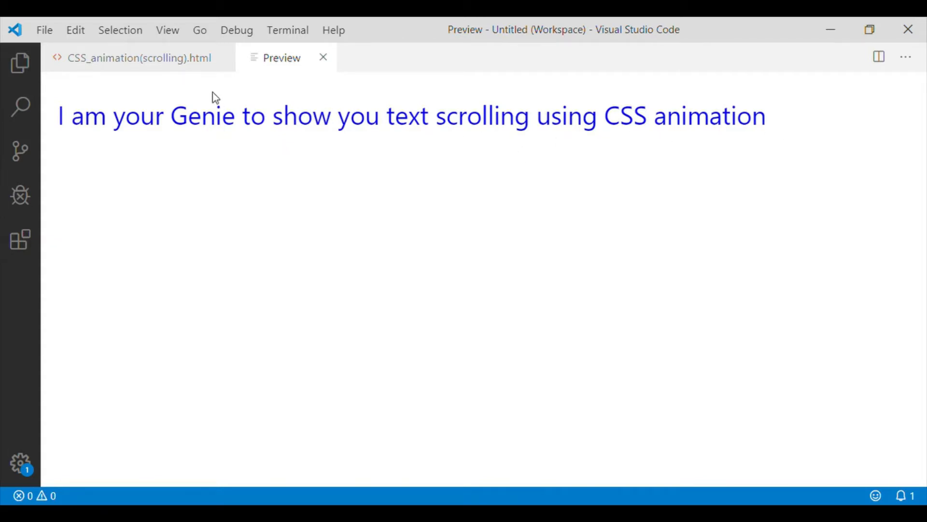
Step: Back in the source, give the p rule animation-name textscroll
{"action": "left_click", "coordinate": [139, 58]}
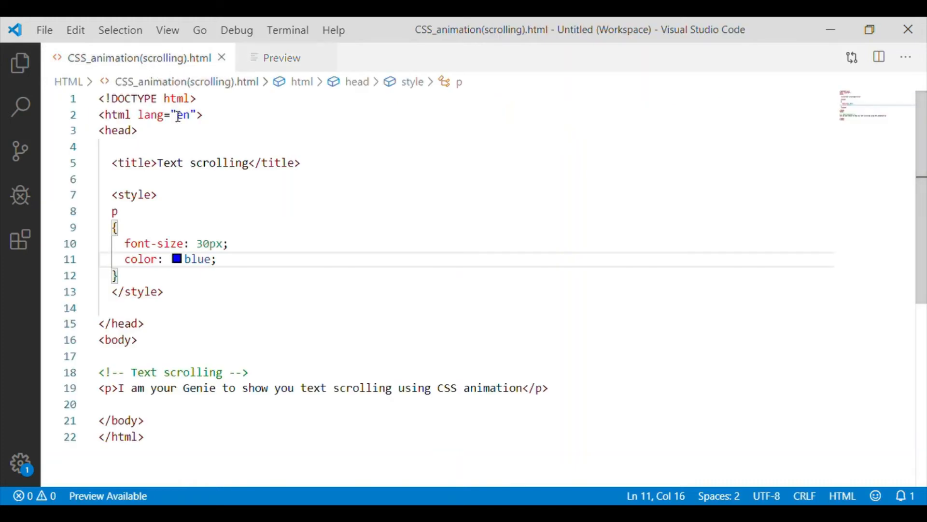
{"action": "left_click", "coordinate": [260, 258]}
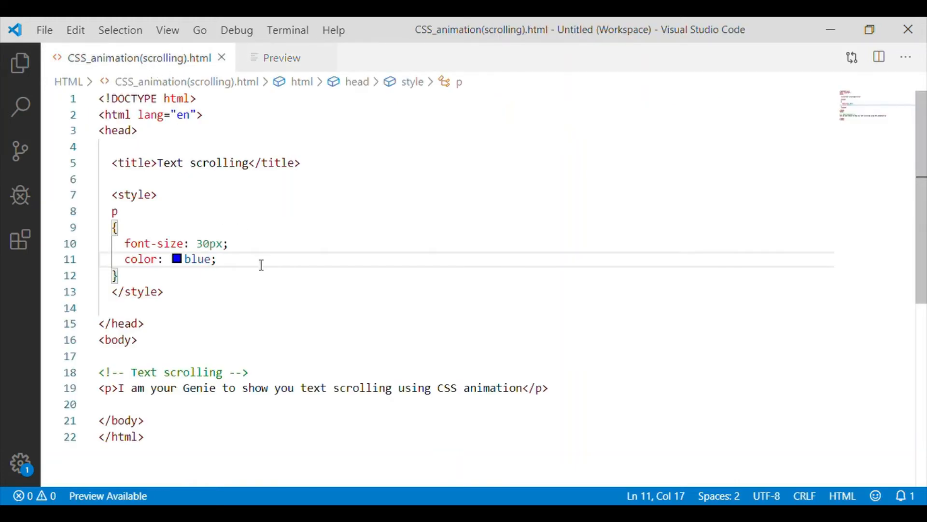
{"action": "type", "text": "animation-name: ;"}
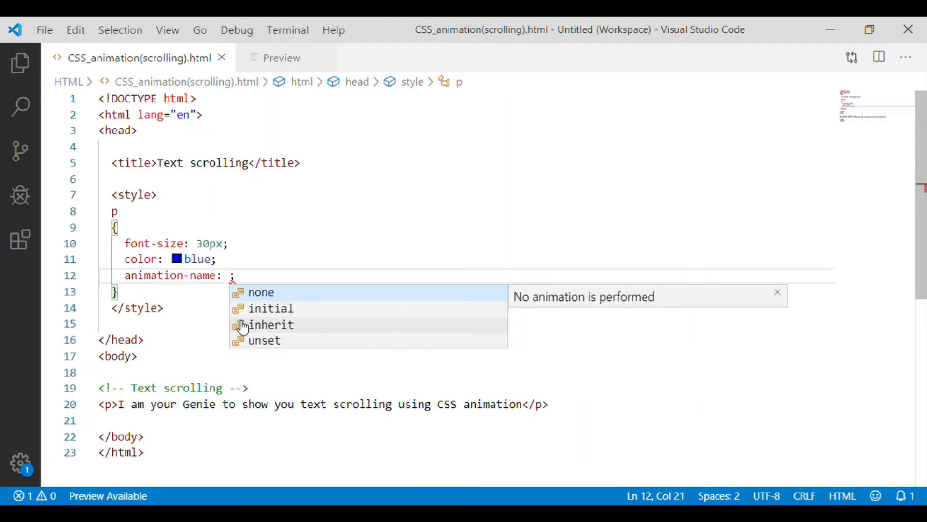
{"action": "type", "text": "te"}
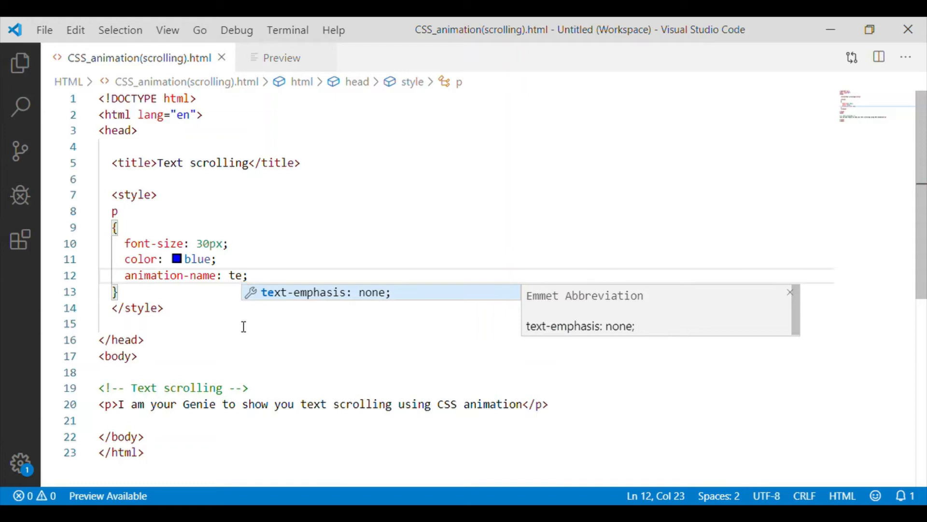
{"action": "type", "text": "xtscr"}
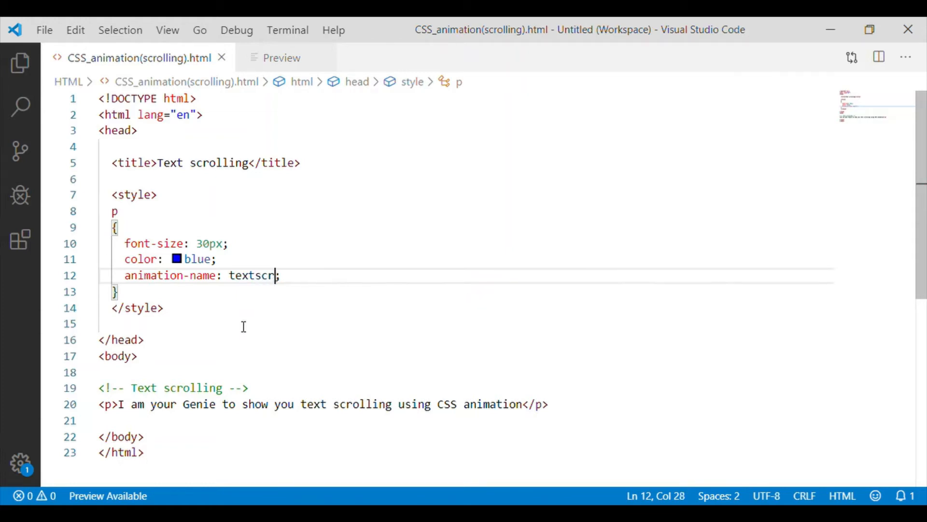
{"action": "type", "text": "oll"}
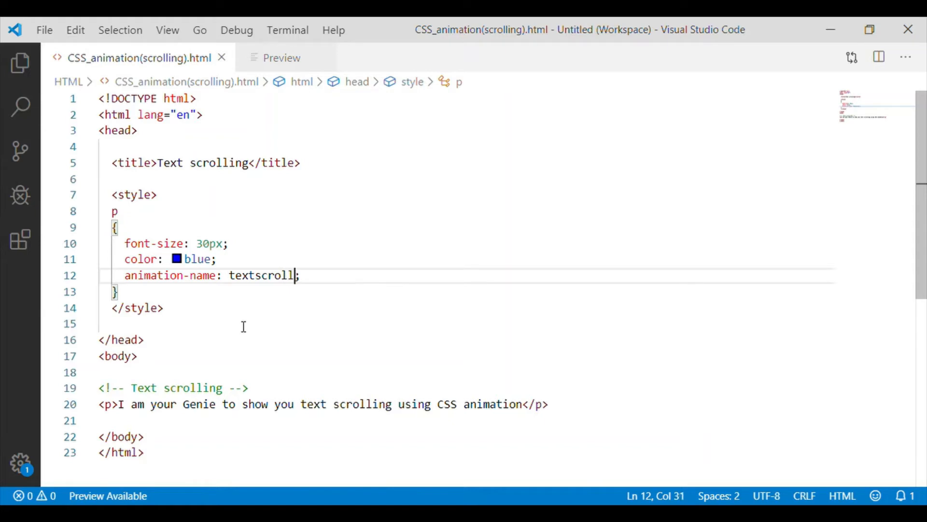
Step: Add animation-duration 15s and animation-timing-function linear, leaving room below the rule
{"action": "type", "text": "anim"}
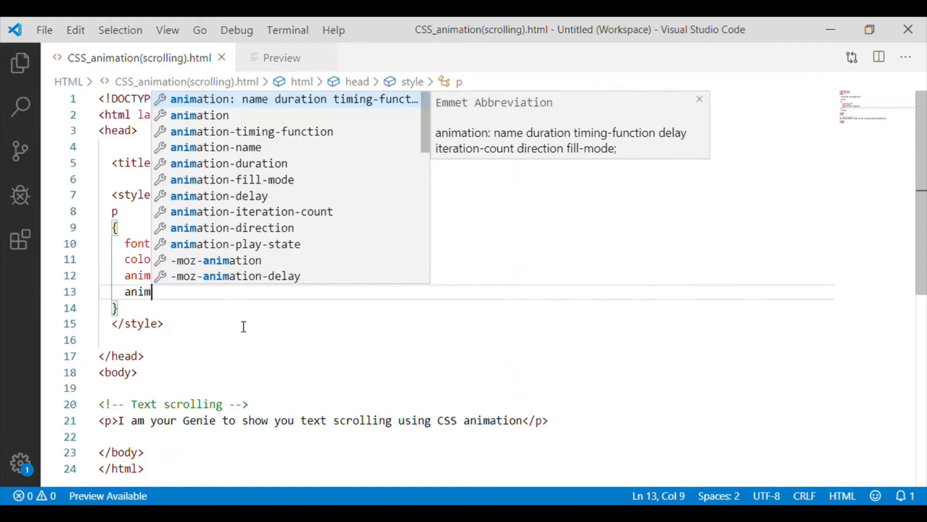
{"action": "type", "text": "ation-duration: ;"}
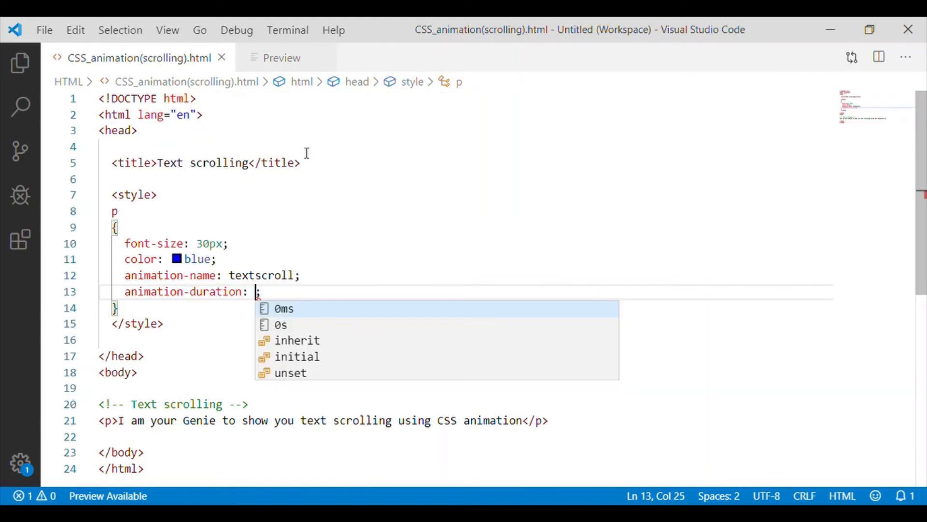
{"action": "type", "text": "15"}
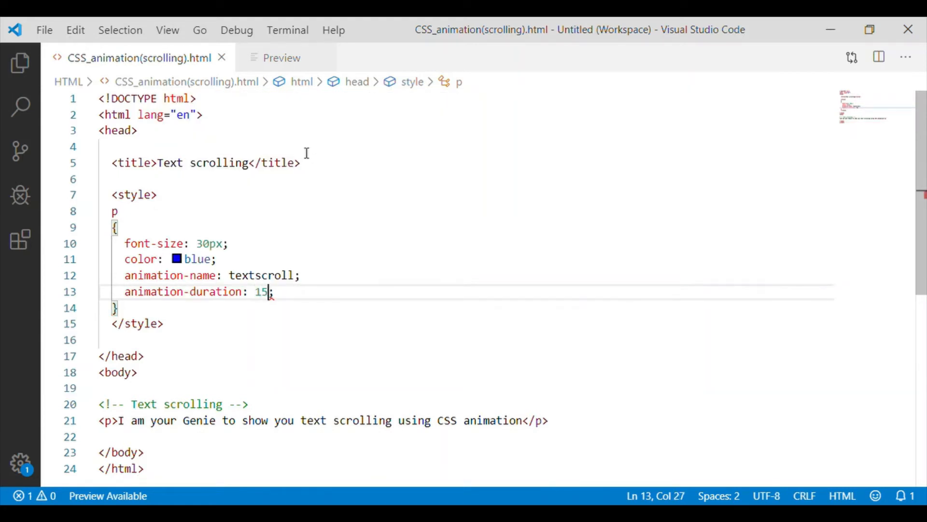
{"action": "type", "text": "s"}
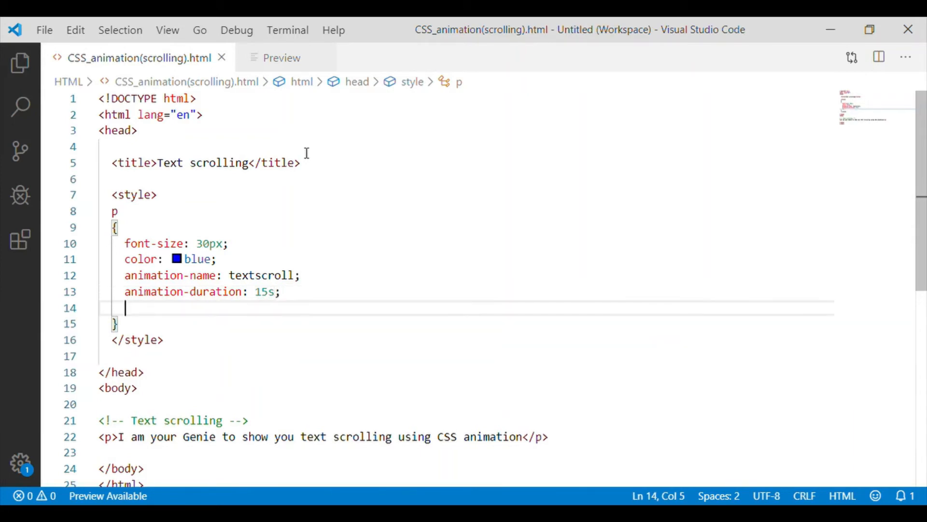
{"action": "type", "text": "animation-timing-function: ;"}
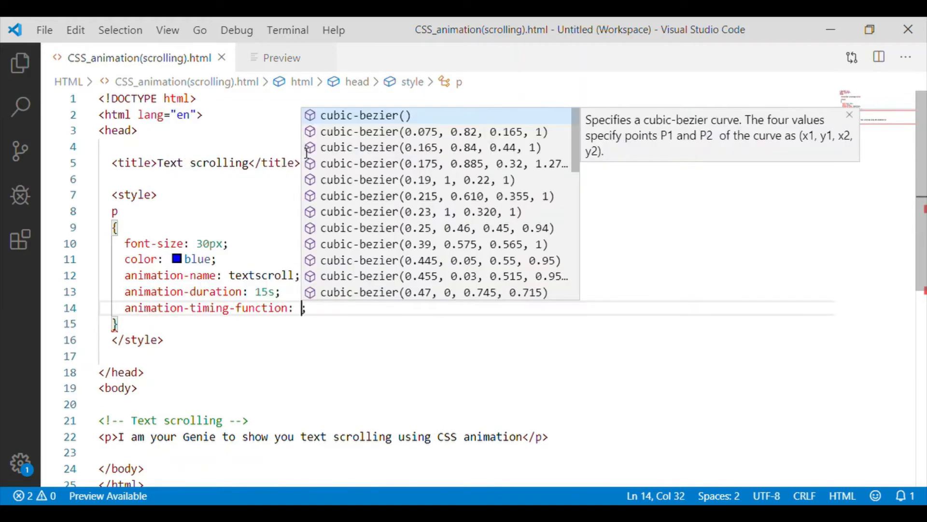
{"action": "type", "text": "linear"}
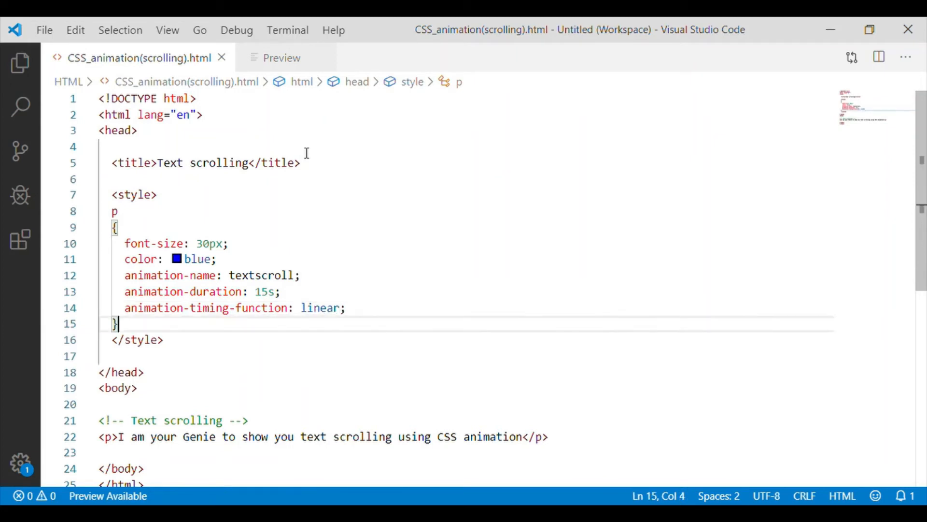
{"action": "key", "text": "enter"}
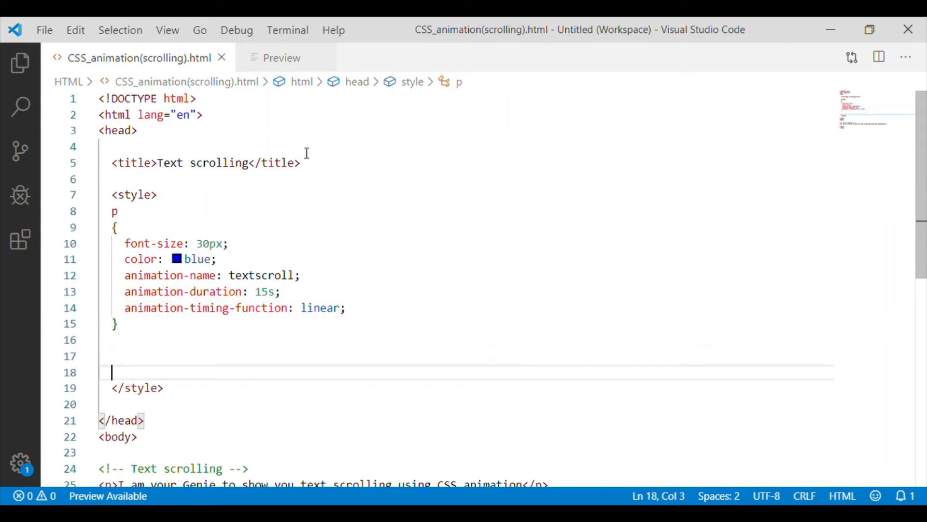
{"action": "type", "text": "@"}
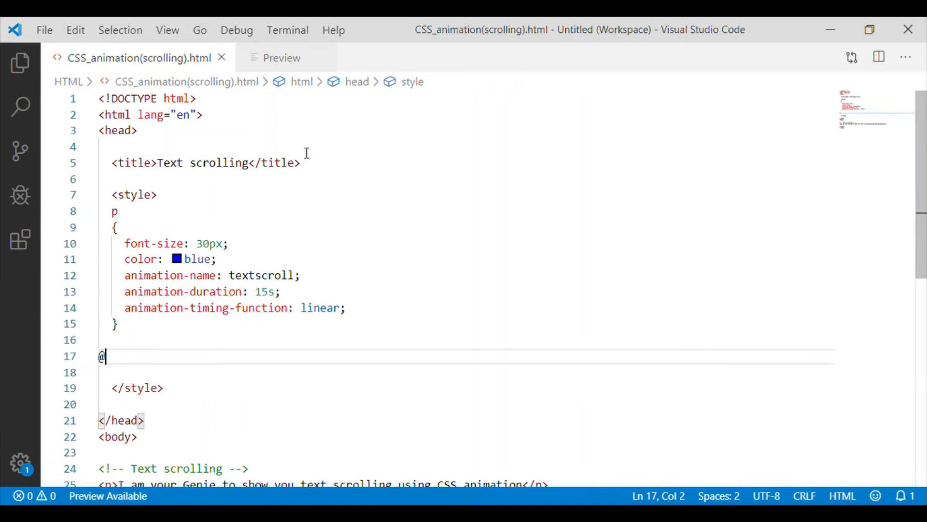
{"action": "type", "text": "keyframes identifier {"}
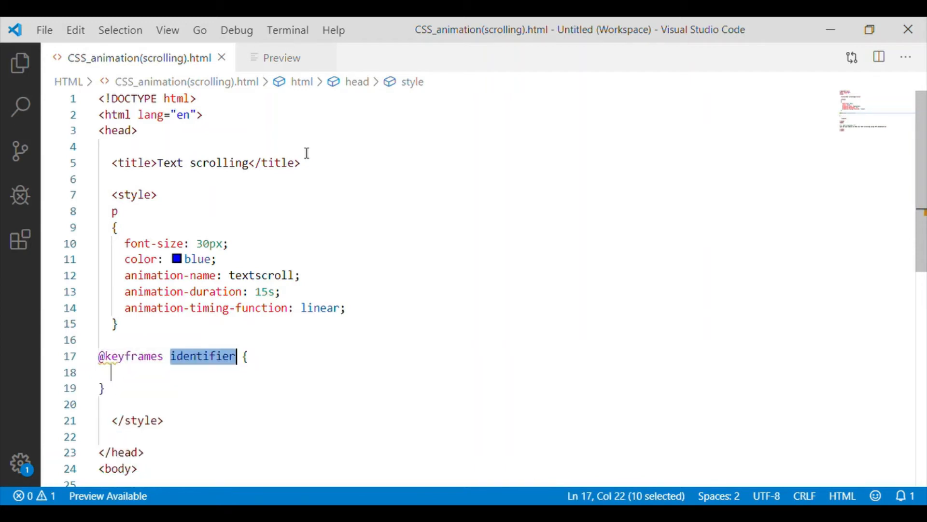
{"action": "type", "text": "te"}
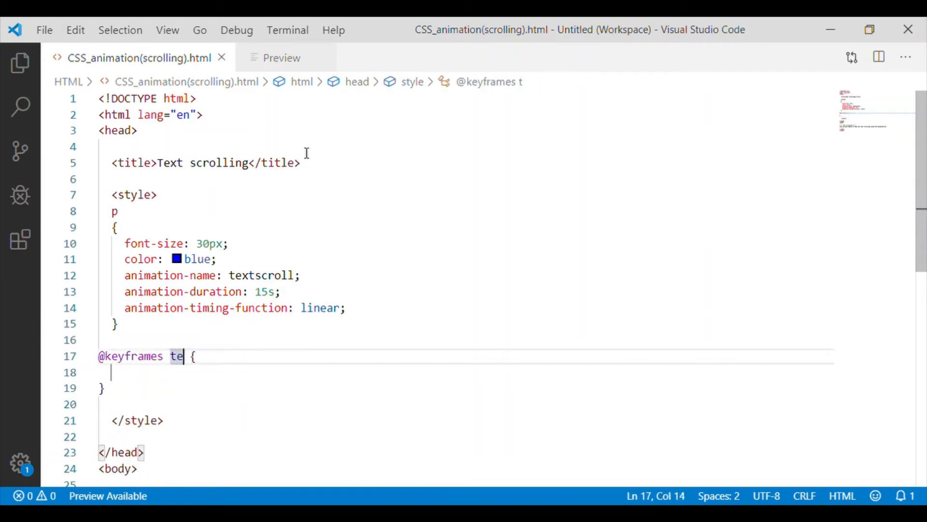
{"action": "type", "text": "xtscroll"}
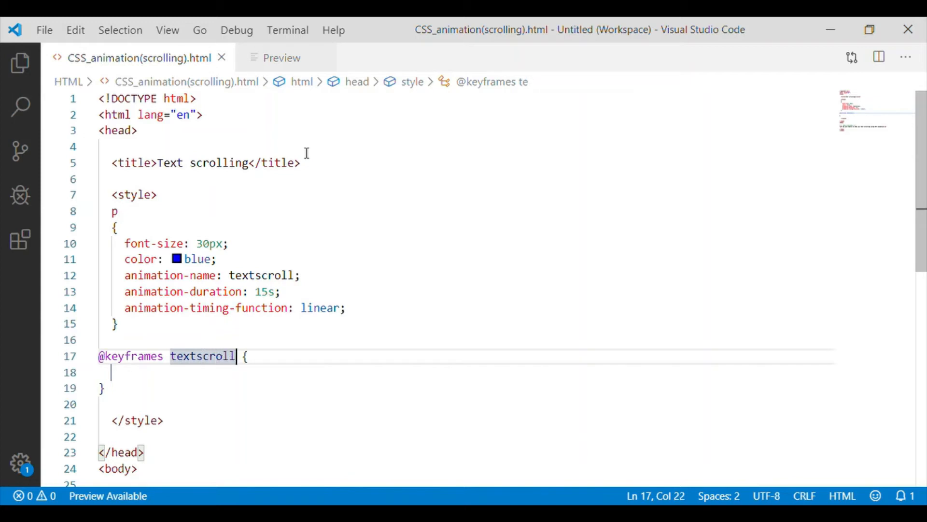
{"action": "key", "text": "Return"}
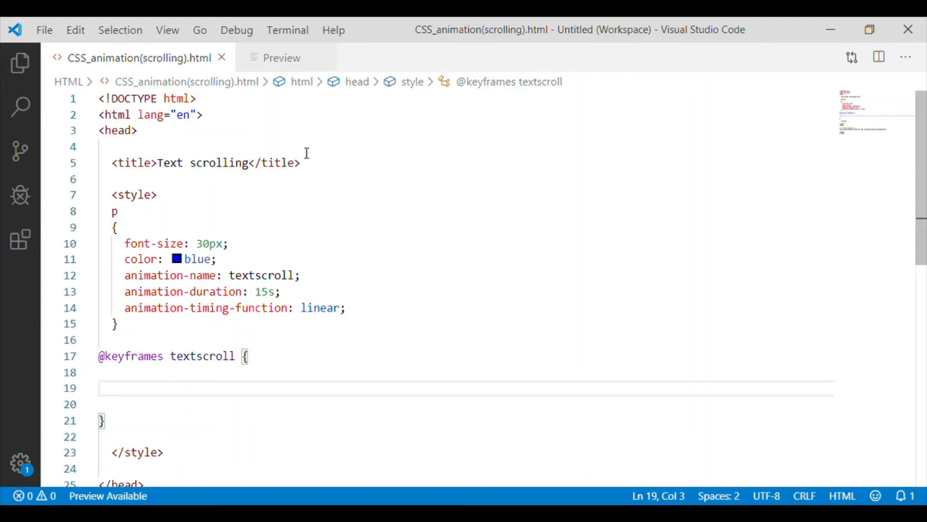
Step: Add the 0% step with transform: translateX(100%)
{"action": "type", "text": "0%"}
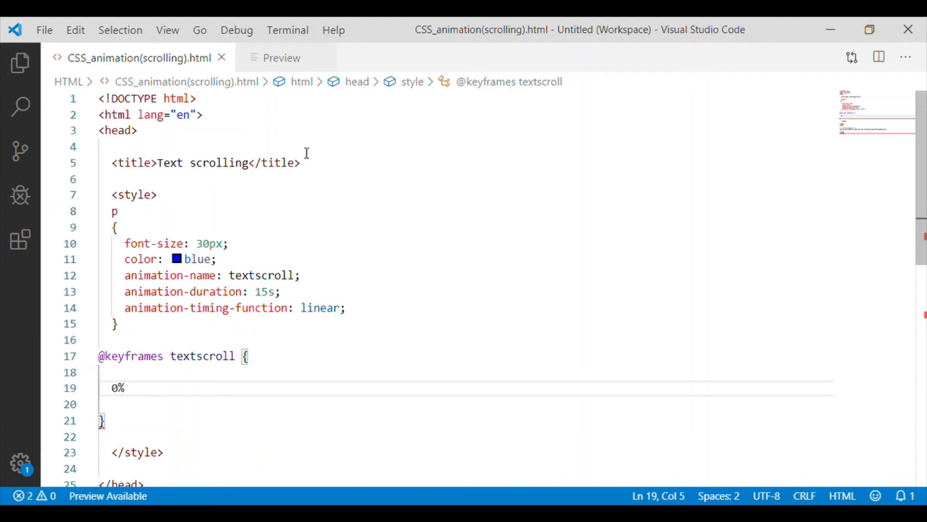
{"action": "type", "text": "{"}
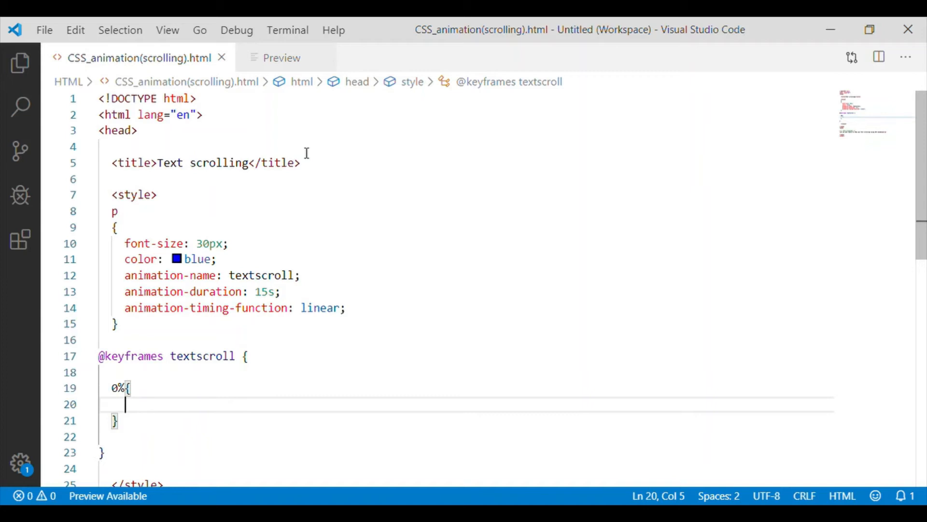
{"action": "type", "text": "transform: ;"}
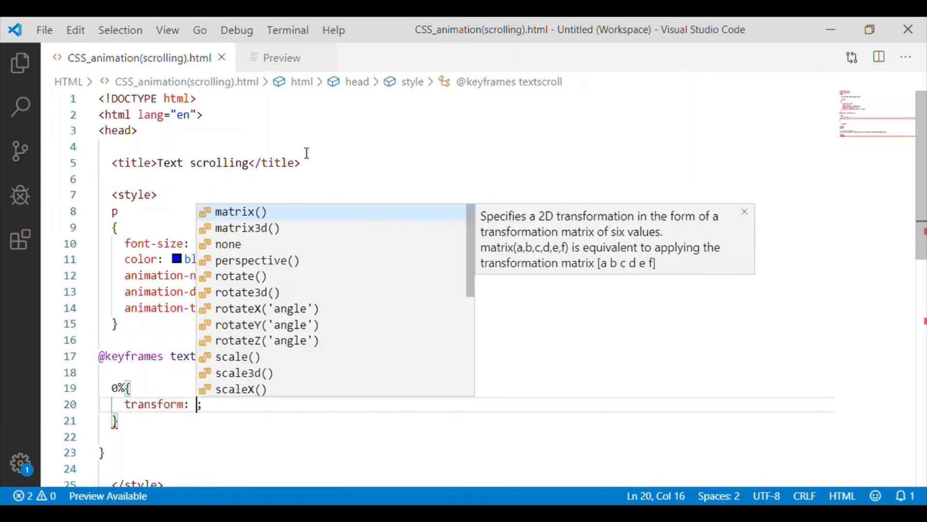
{"action": "type", "text": "translateX("}
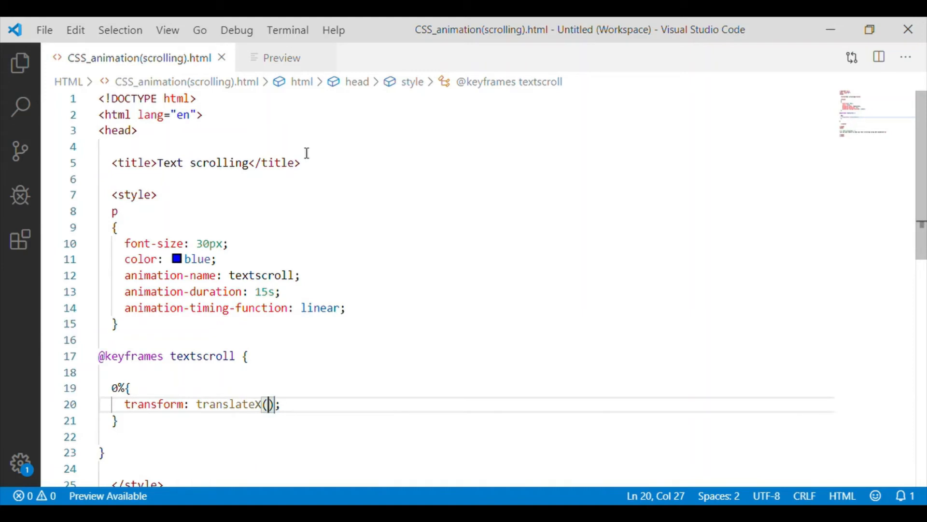
{"action": "type", "text": "-100"}
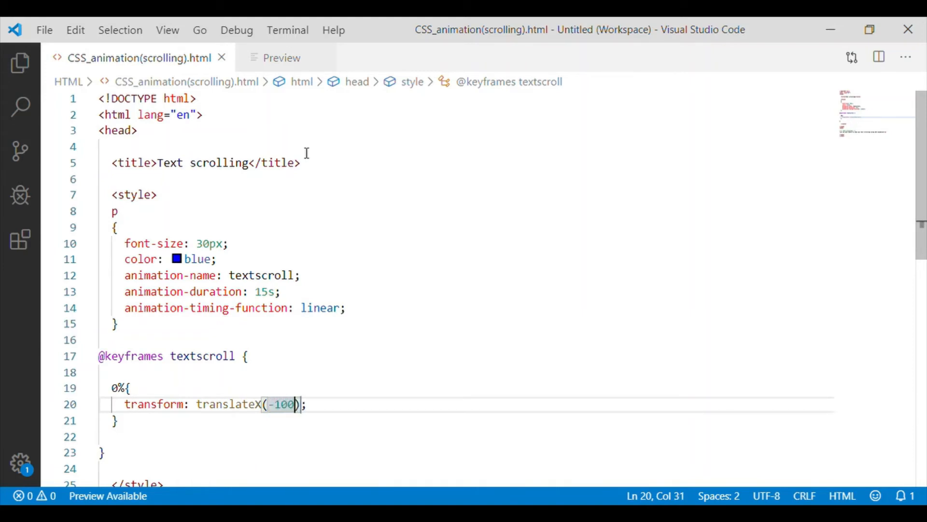
{"action": "type", "text": "%"}
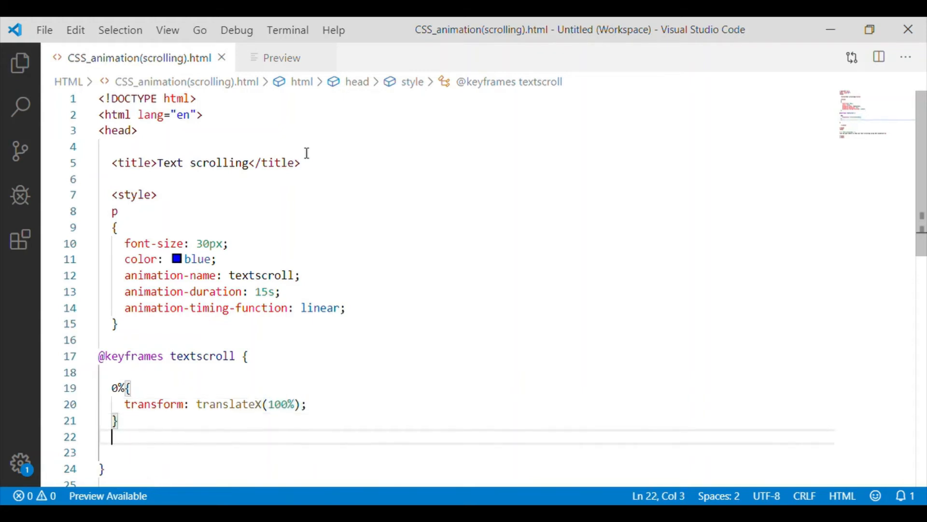
Step: Add the 100% step with transform: translateX(-100%), completing the keyframes
{"action": "type", "text": "100"}
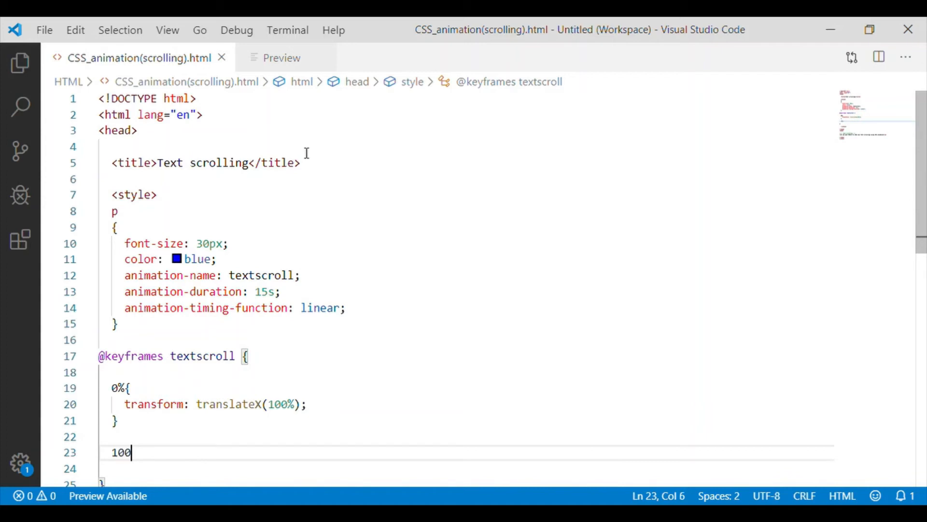
{"action": "type", "text": "%"}
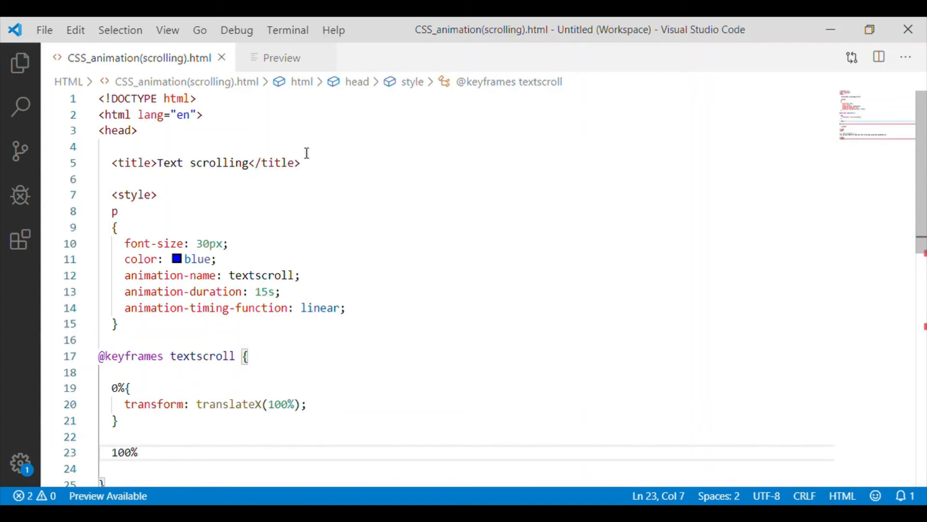
{"action": "type", "text": "{"}
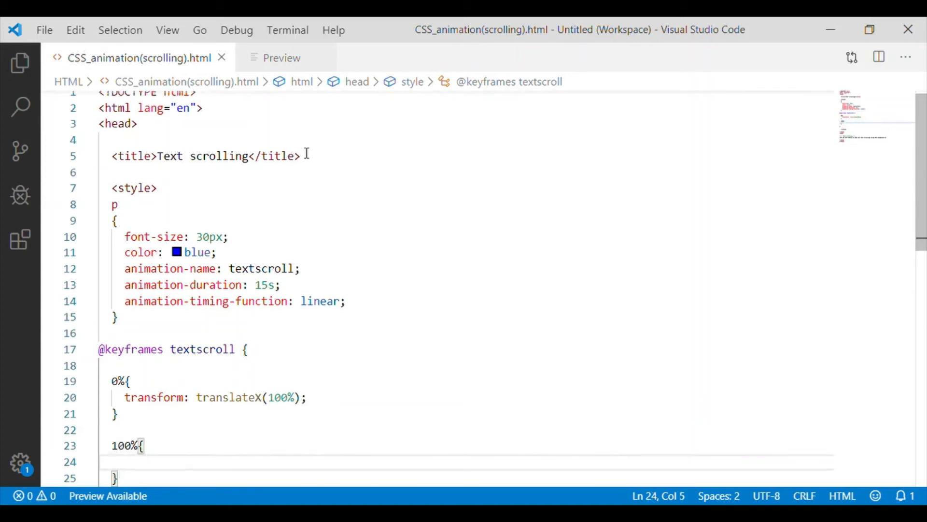
{"action": "type", "text": "transfo"}
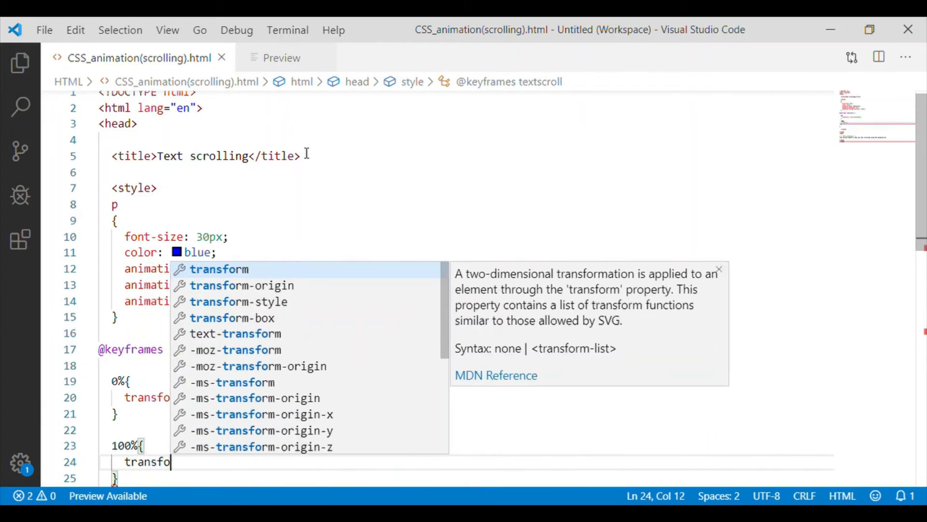
{"action": "type", "text": "rm: ;"}
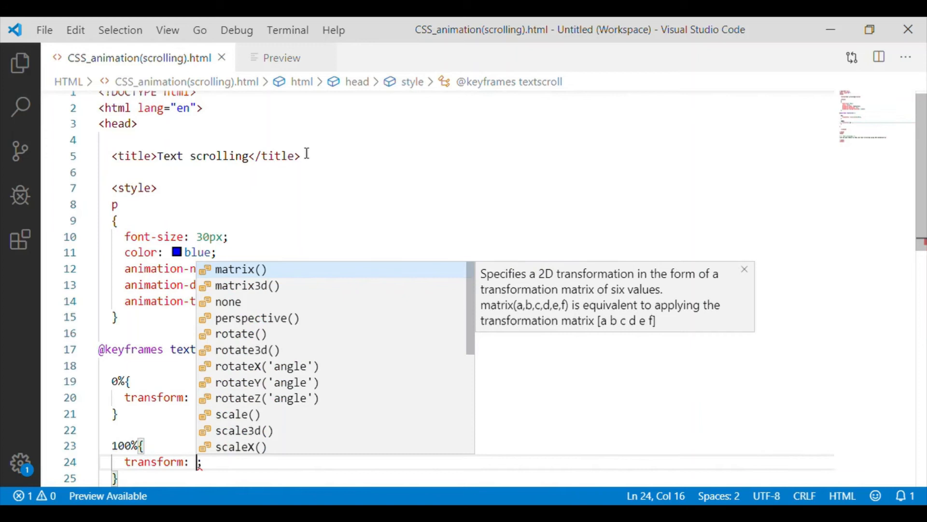
{"action": "type", "text": "tran"}
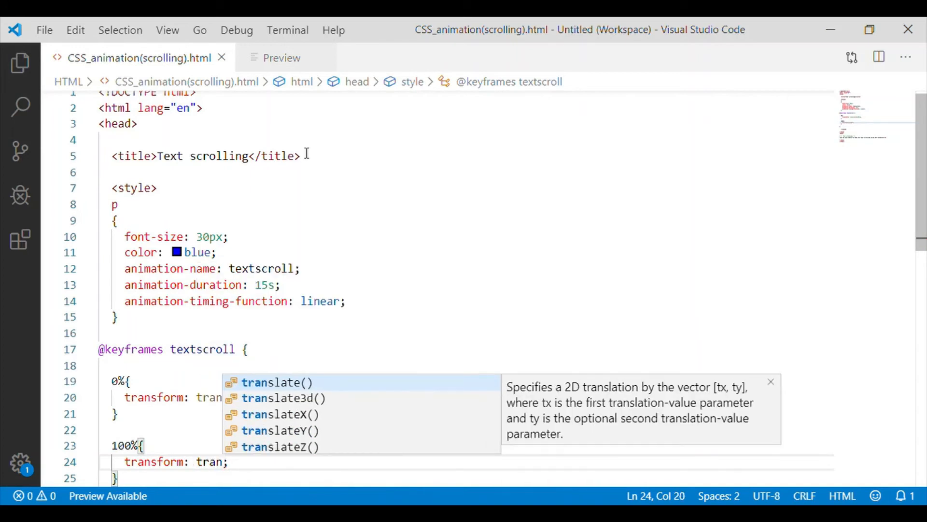
{"action": "left_click", "coordinate": [279, 414]}
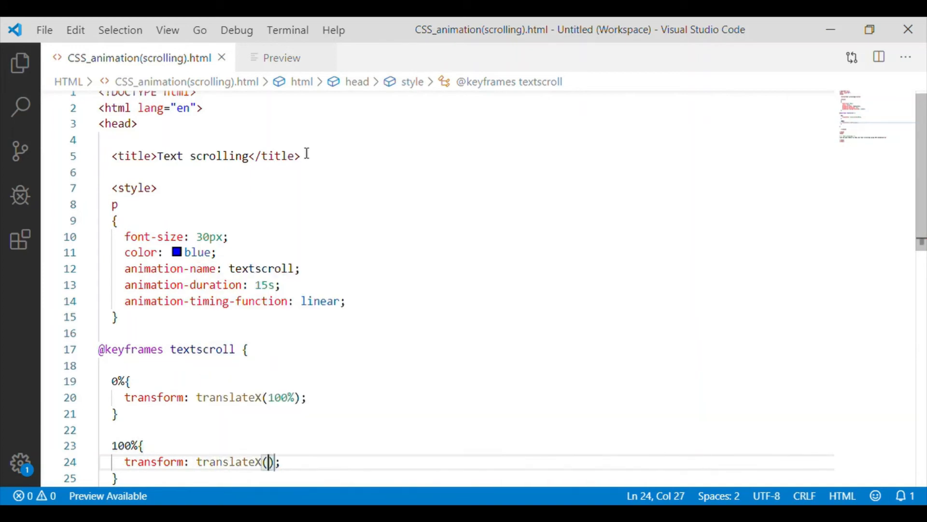
{"action": "type", "text": "-100"}
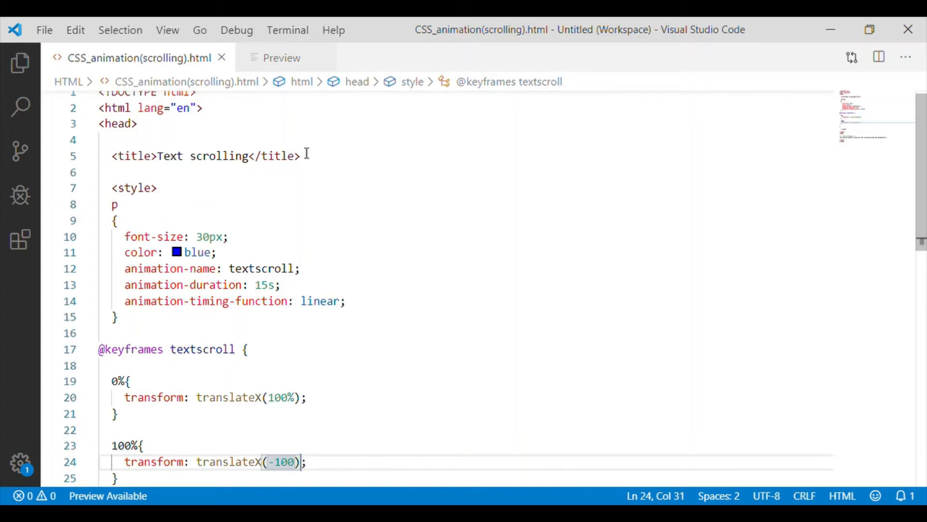
{"action": "type", "text": "%"}
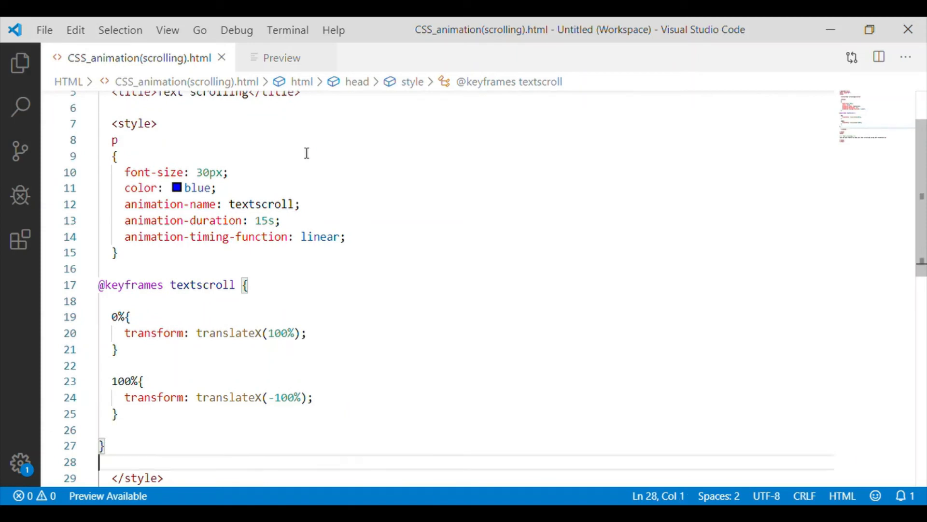
{"action": "scroll", "scroll_direction": "down", "scroll_amount": 3}
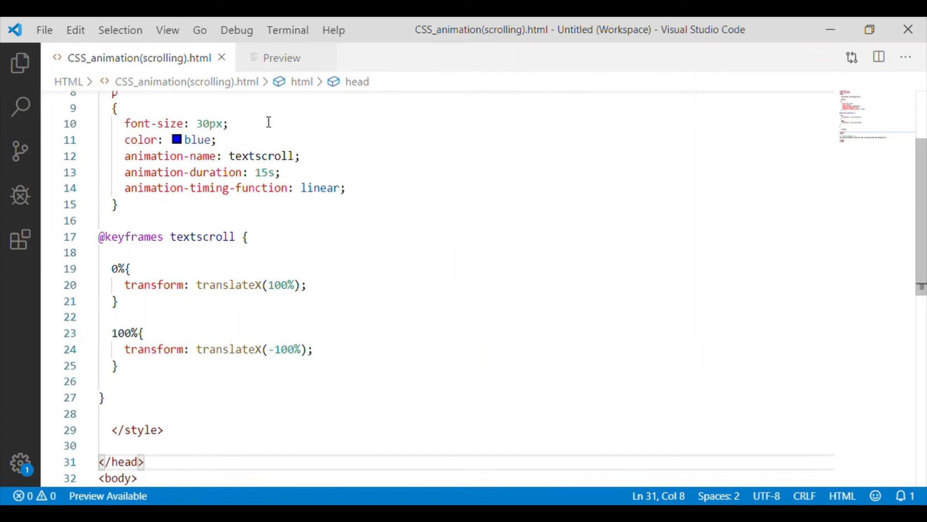
{"action": "left_click", "coordinate": [281, 57]}
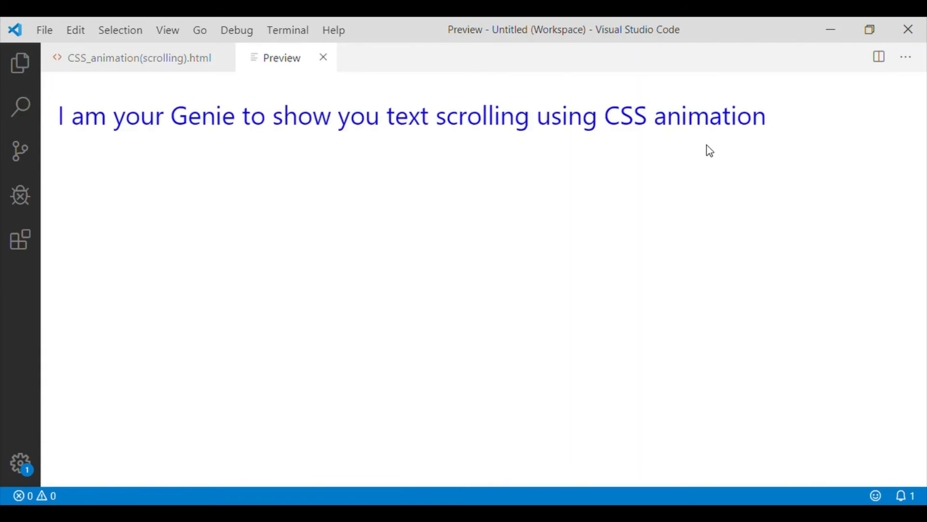
{"action": "left_click", "coordinate": [139, 57]}
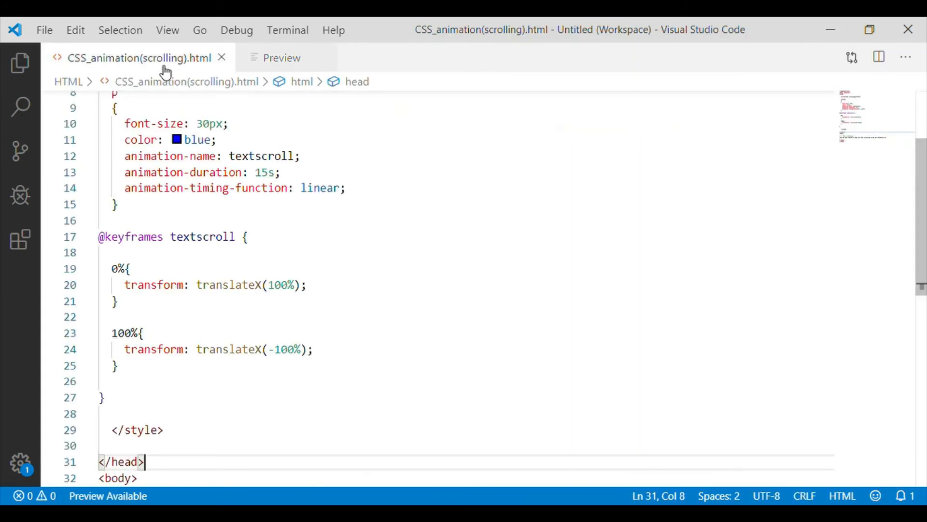
Step: Add animation-iteration-count: infinite to the p rule and view the preview
{"action": "left_click", "coordinate": [345, 187]}
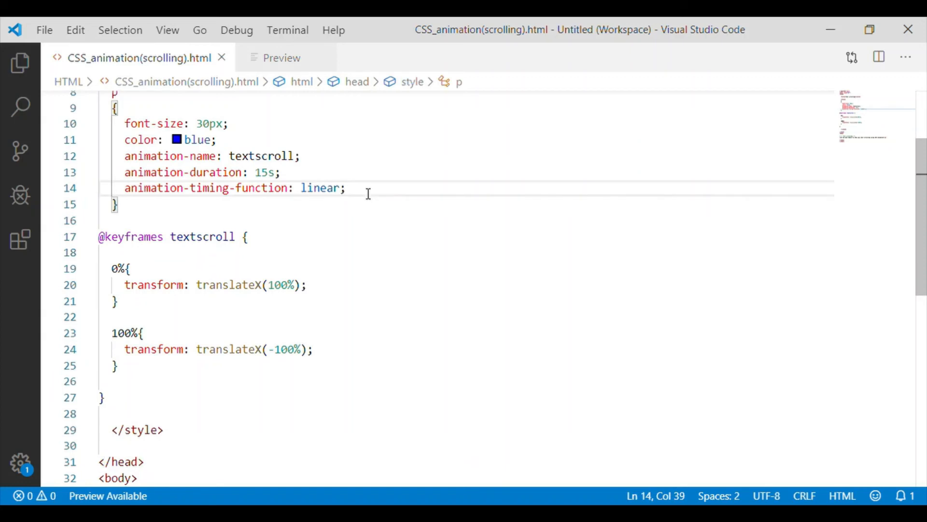
{"action": "type", "text": "anima"}
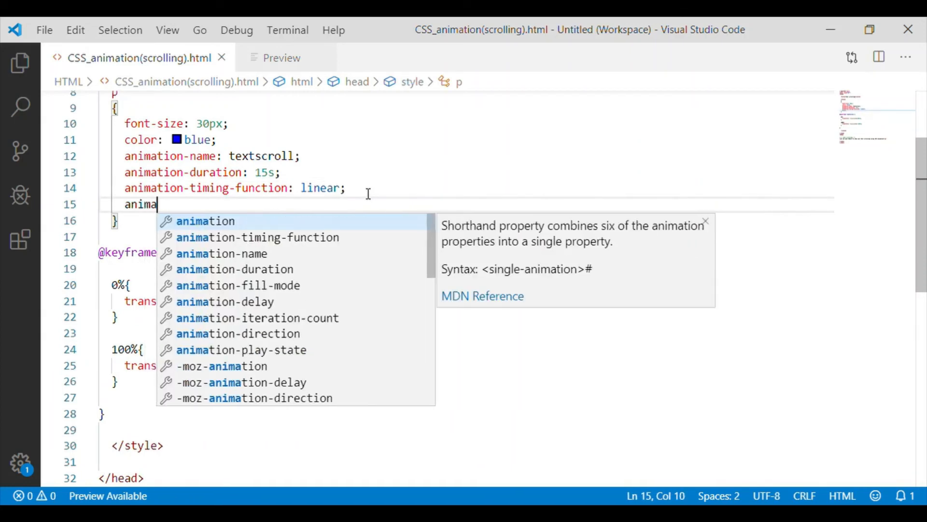
{"action": "type", "text": "tion-iteration-count: infinite;"}
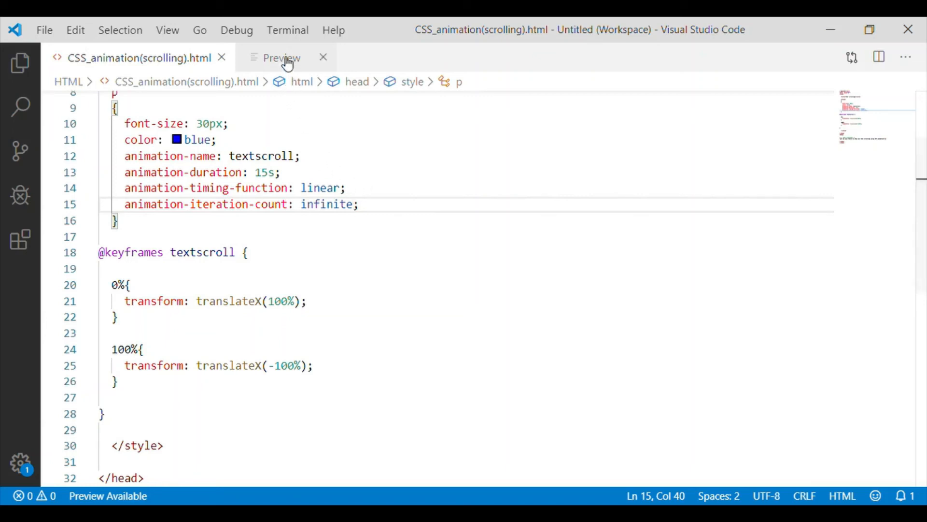
{"action": "left_click", "coordinate": [282, 58]}
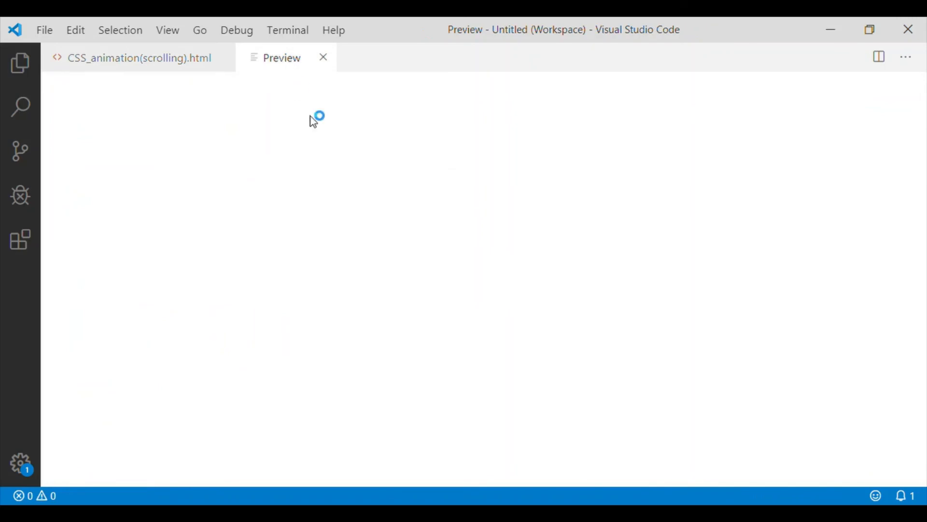